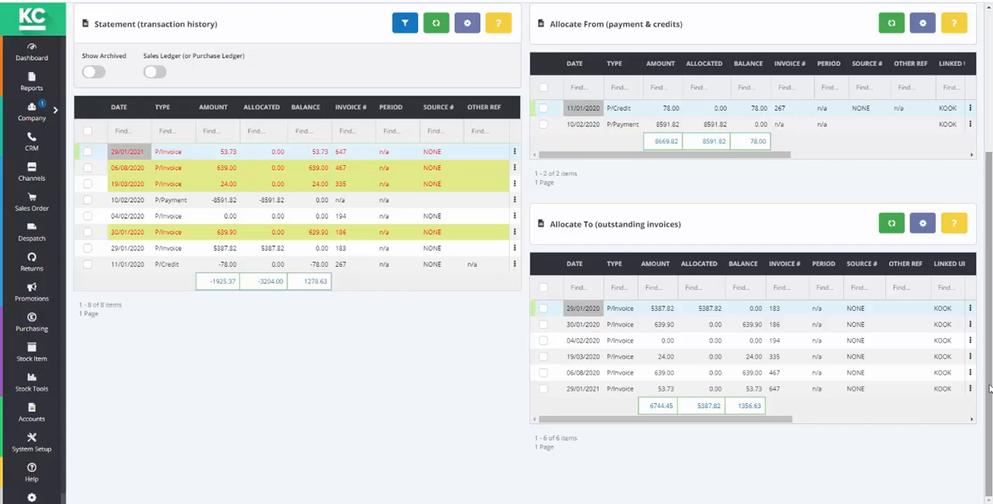
Save a new 663.00 Cheque payment for Kookaburra dated 23/02/2021.
scroll("up", 3)
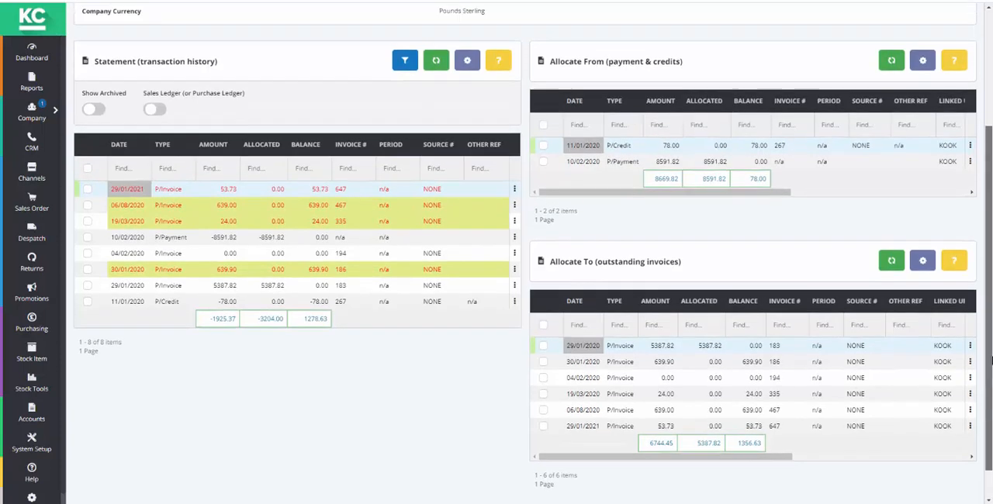
scroll("up", 3)
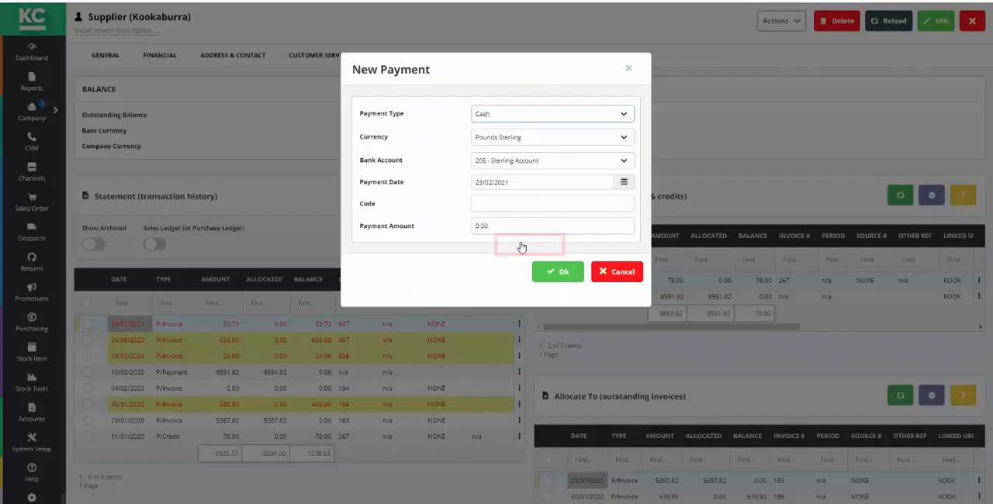
left_click(551, 113)
type("663")
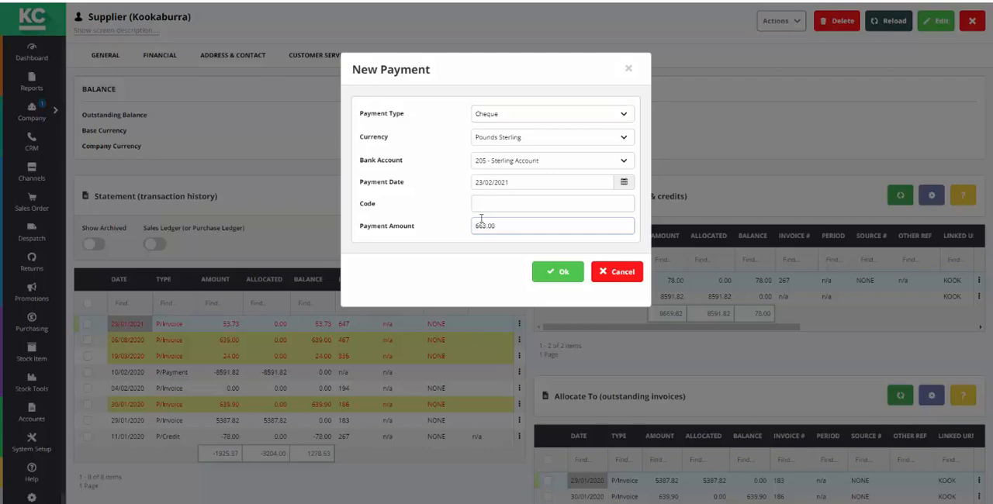
left_click(558, 272)
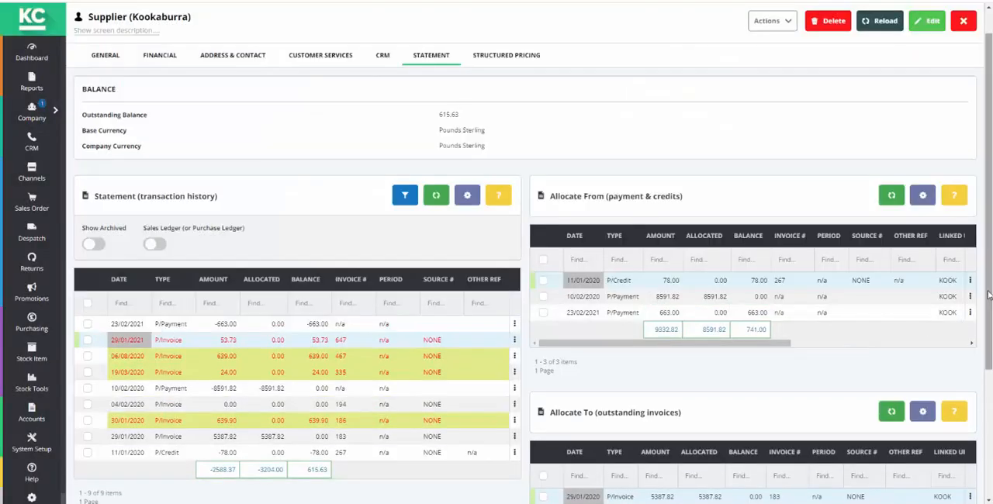
Tick the 23/02/2021 P/Payment row as the allocation source for invoices 335 and 467.
scroll("down", 3)
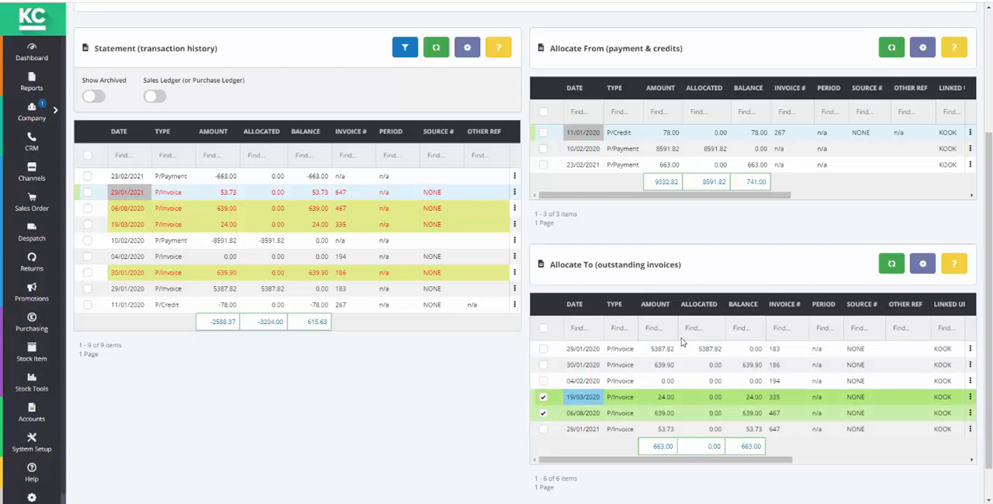
left_click(544, 164)
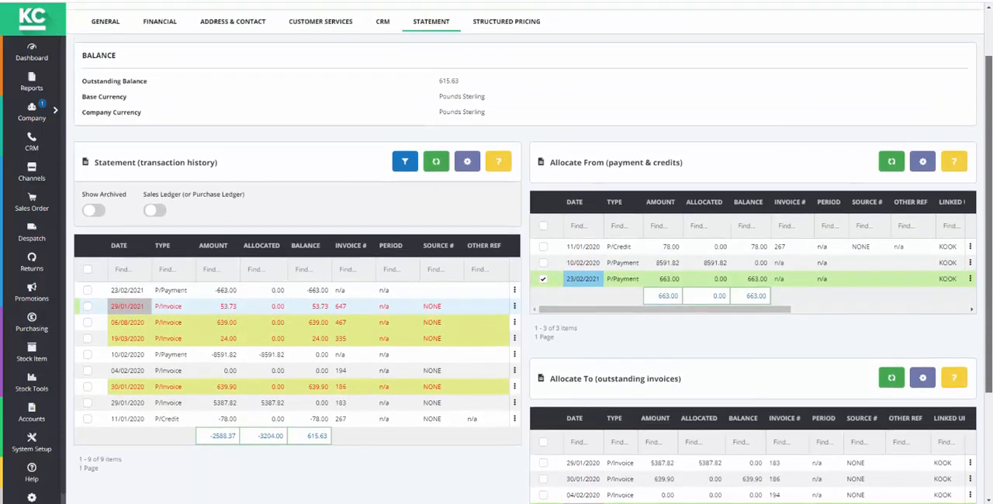
Allocate the 663.00 payment to invoices 335 and 467 and confirm in the review dialog.
left_click(767, 27)
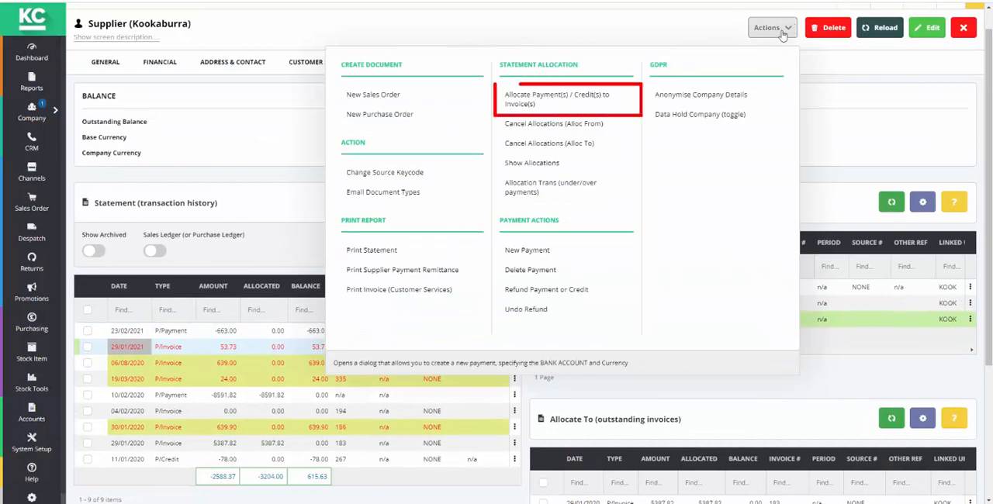
mouse_move(562, 99)
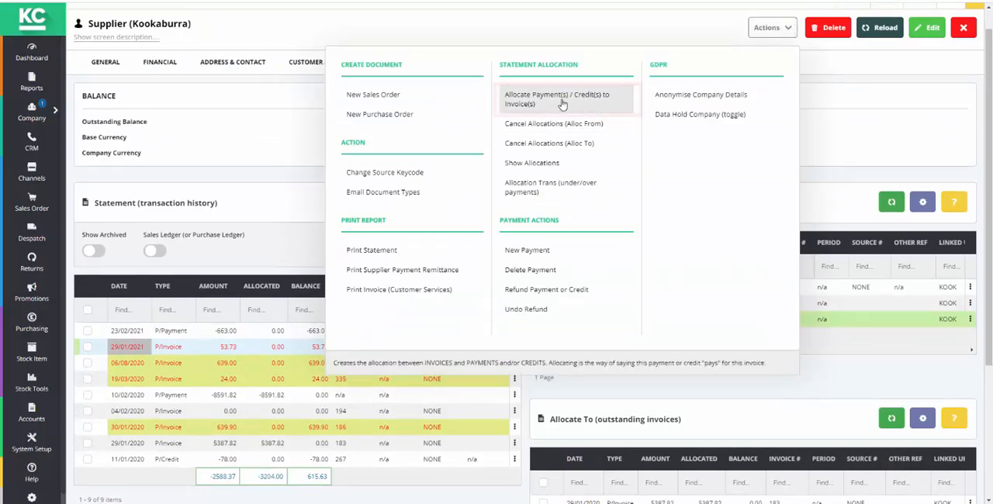
left_click(557, 99)
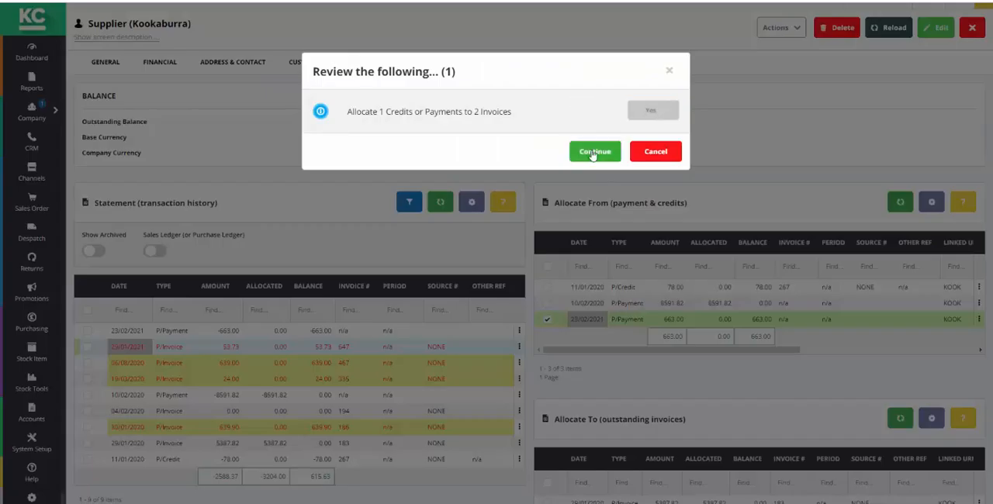
left_click(594, 152)
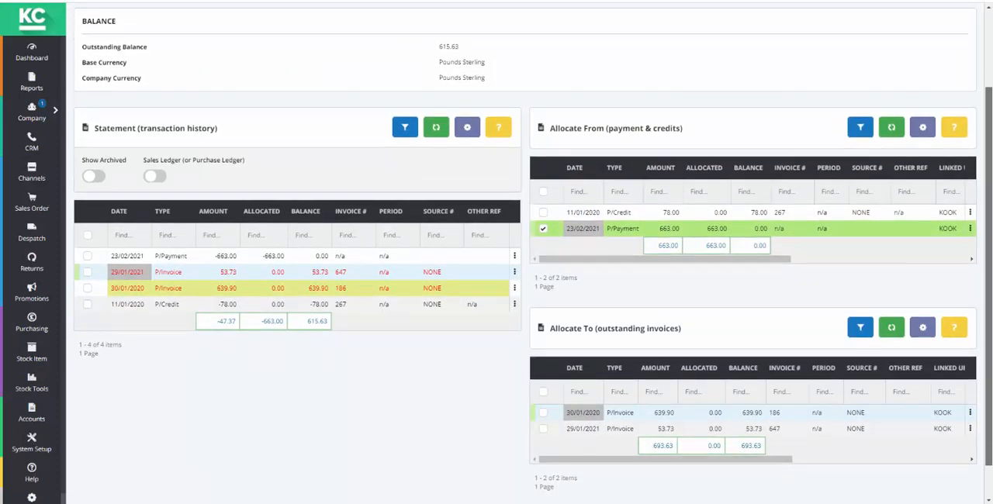
left_click(668, 228)
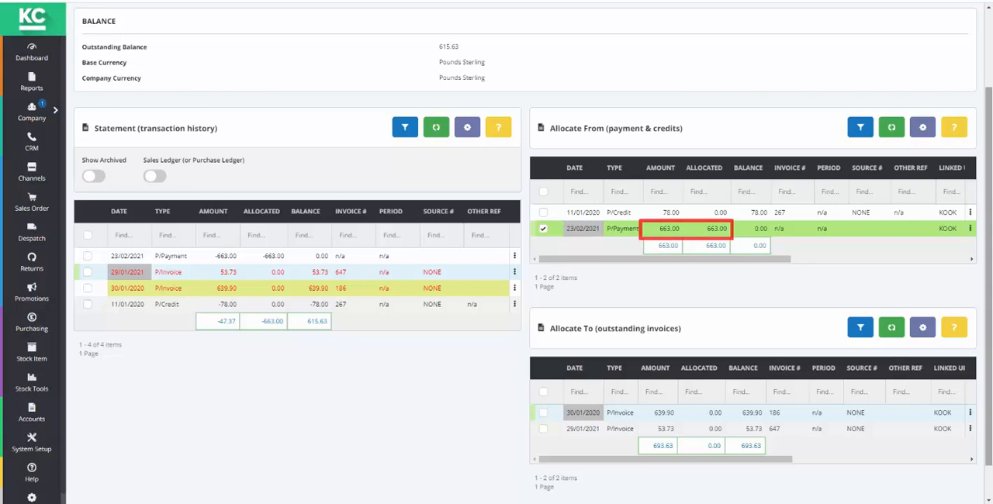
scroll("up", 3)
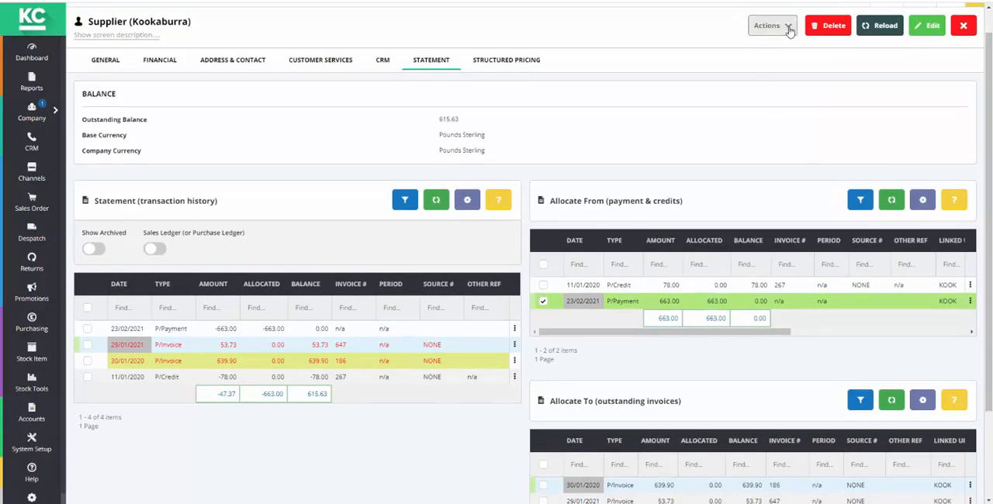
Produce the Supplier Payment Remittance report for Kookaburra from the Actions menu.
left_click(767, 26)
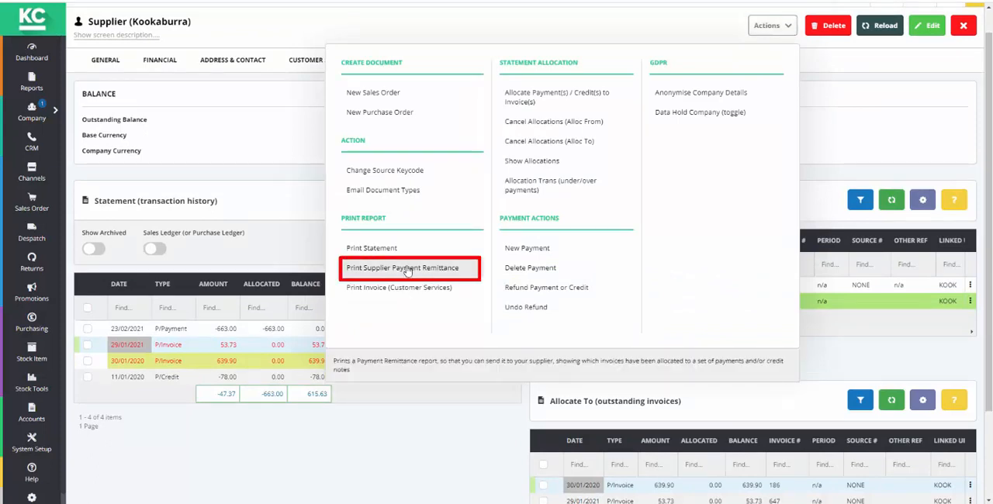
left_click(403, 267)
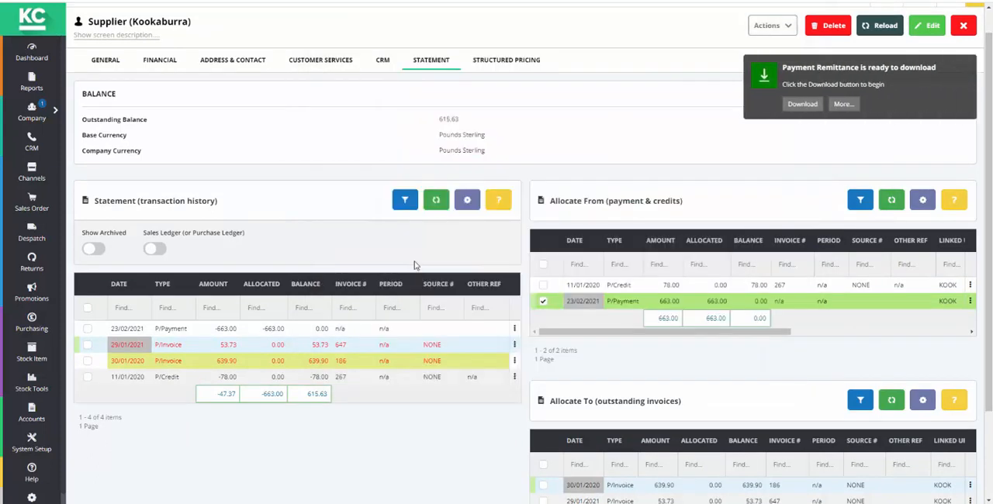